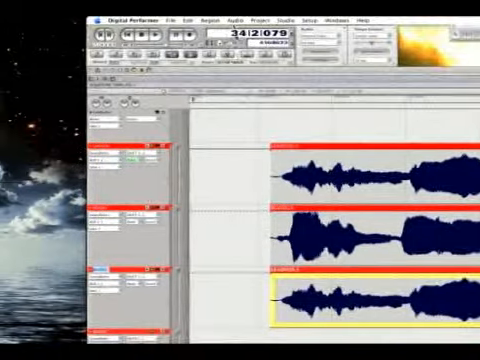
Reveal the Audio menu's processing commands for the selected background vocal soundbite
left_click(216, 16)
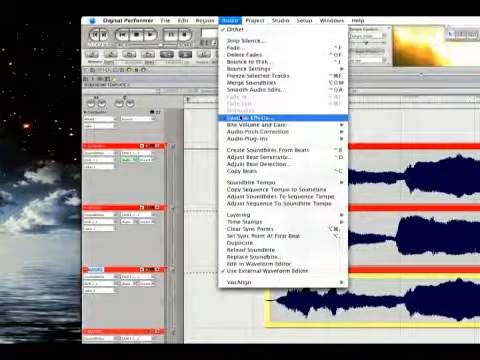